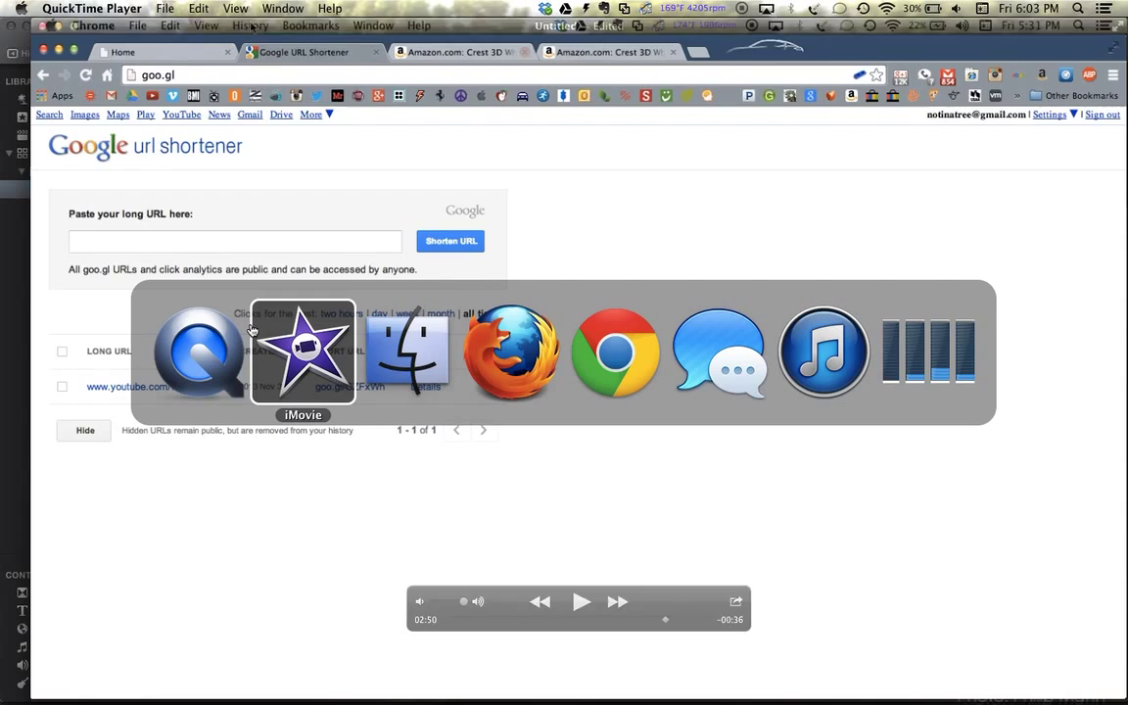
Step: Switch to iMovie to show the drifting project timeline with the green-screen clip
click(302, 353)
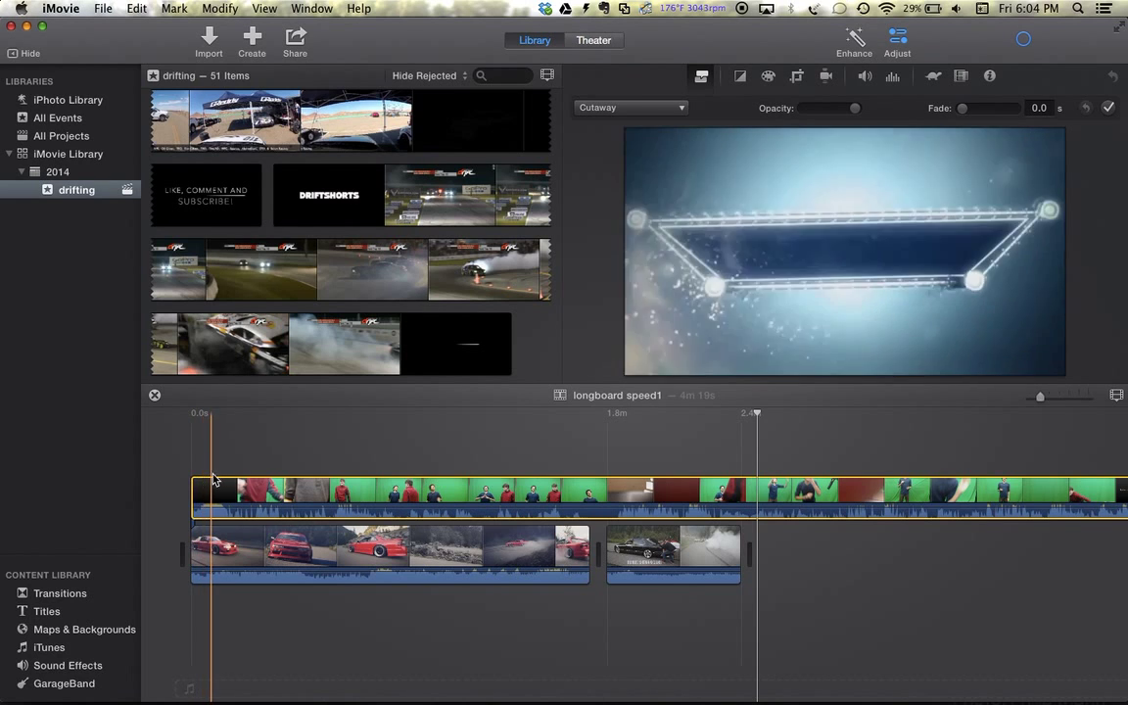
click(290, 469)
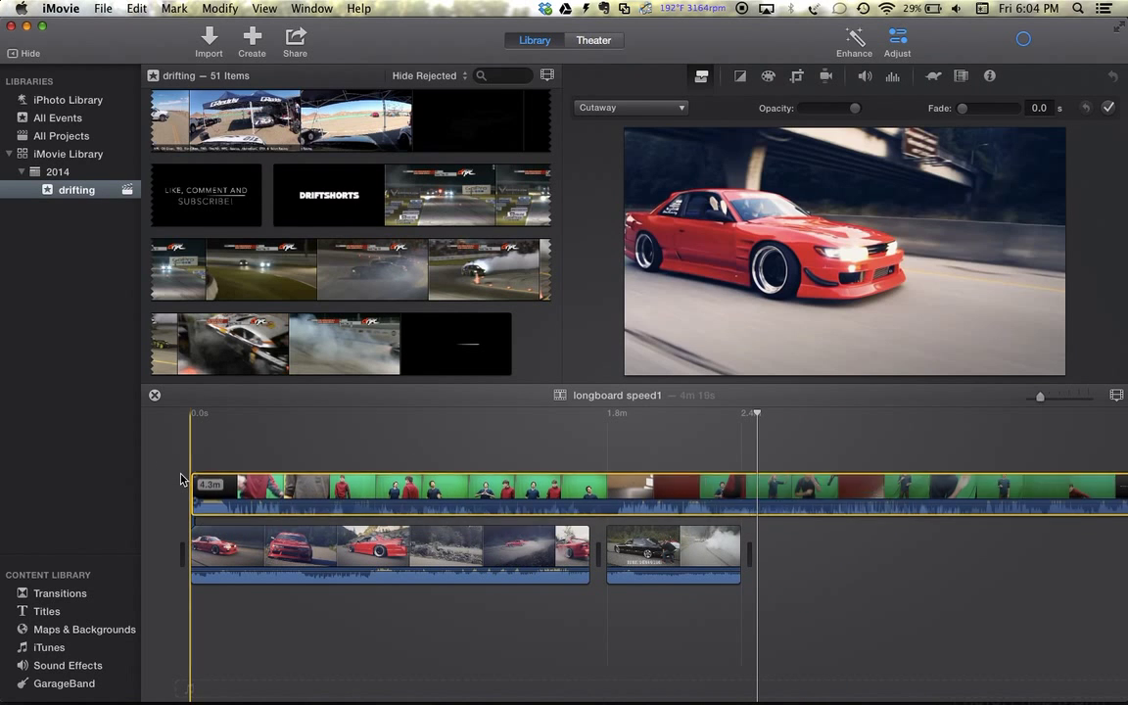
click(261, 490)
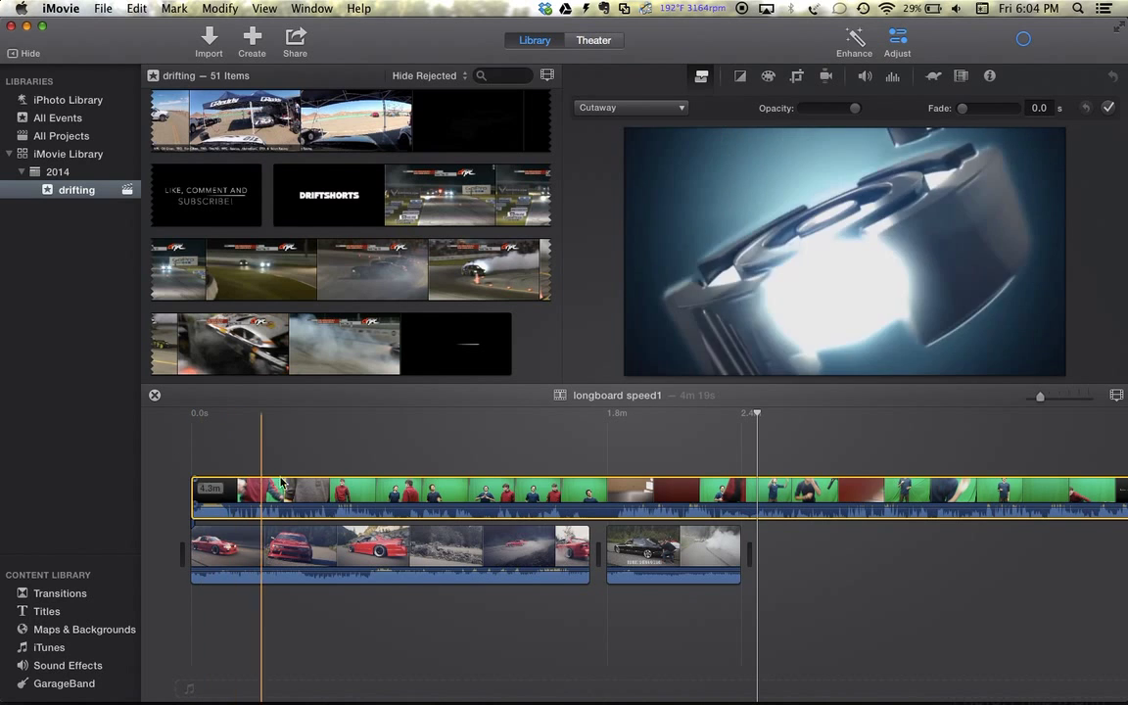
click(674, 554)
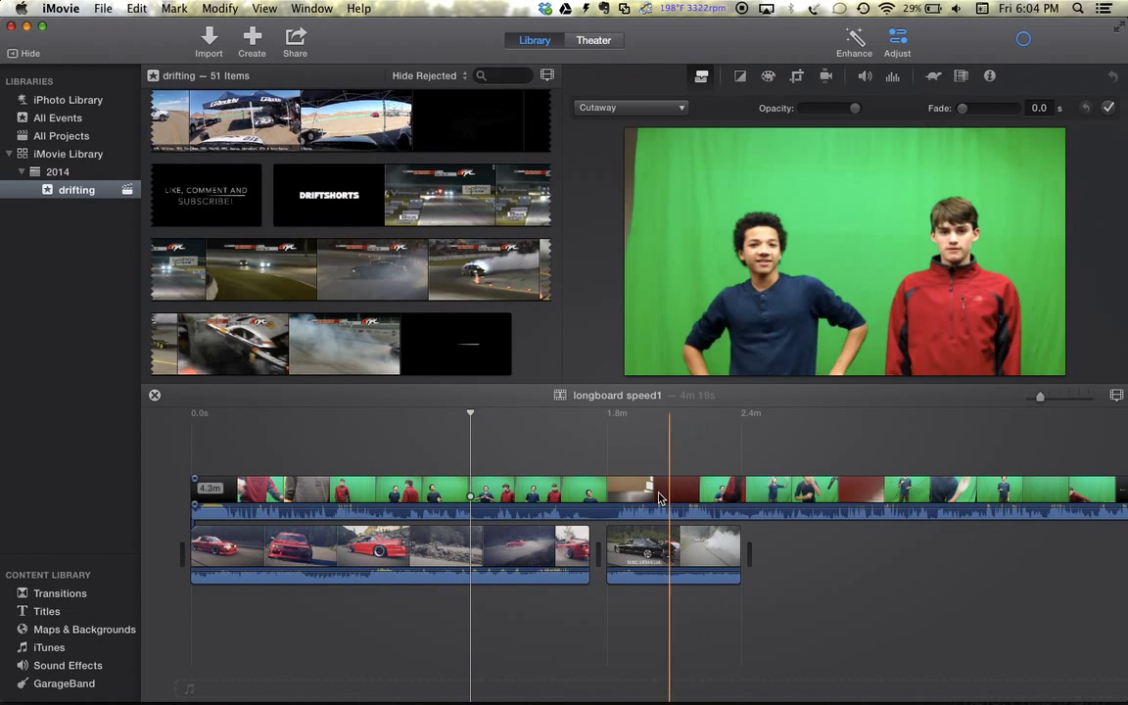
click(287, 489)
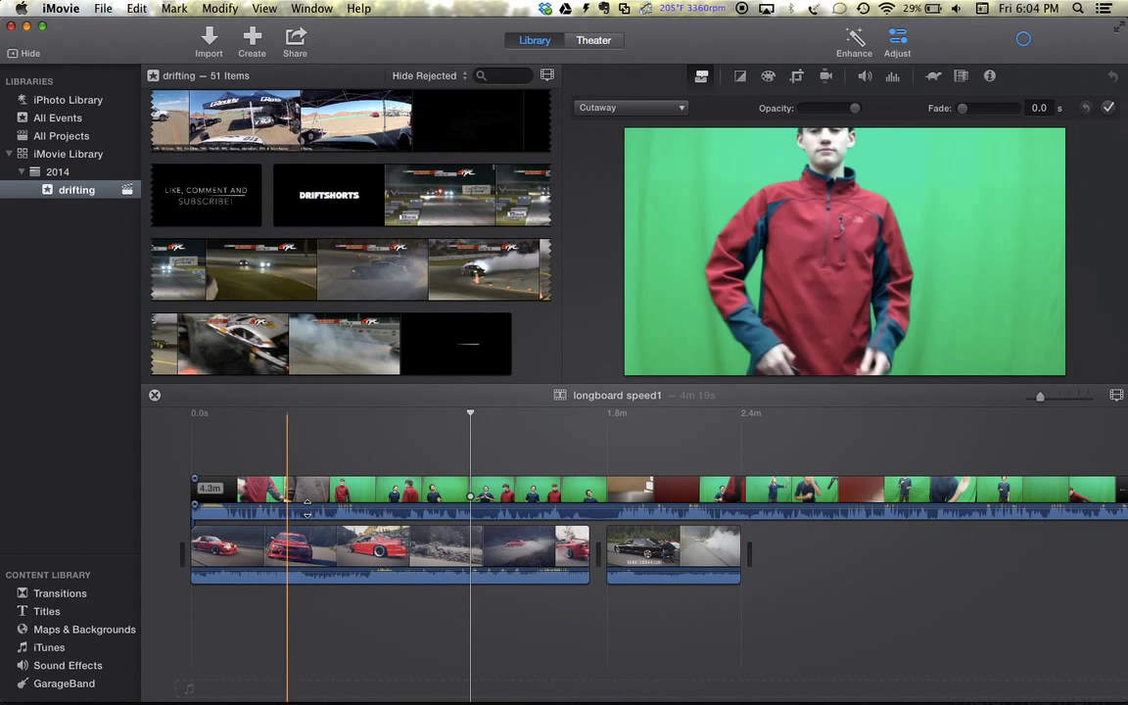
click(442, 499)
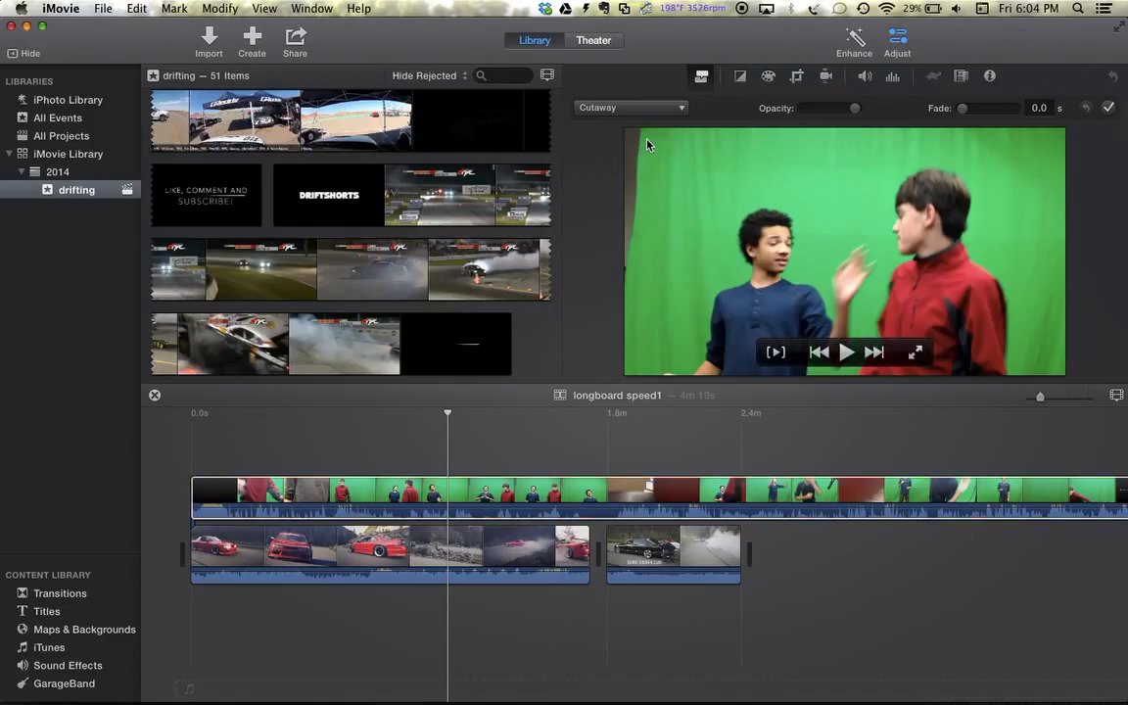
mouse_move(623, 152)
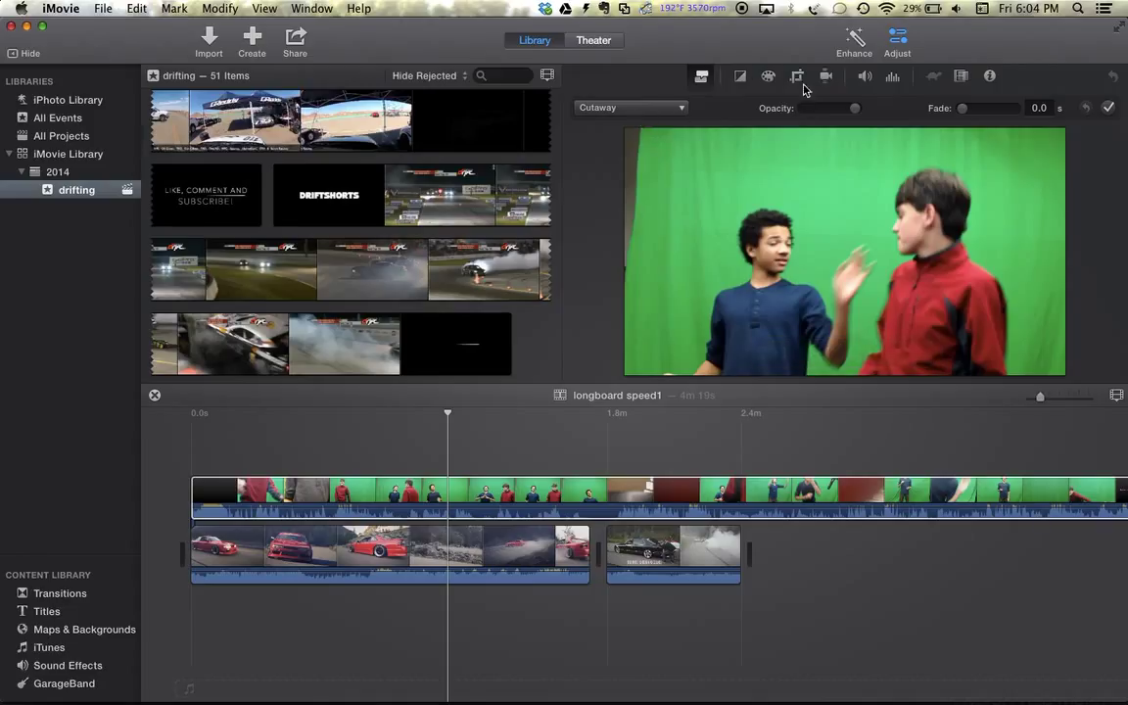
Step: Crop the green-screen clip tighter around the two boys and apply it
click(797, 77)
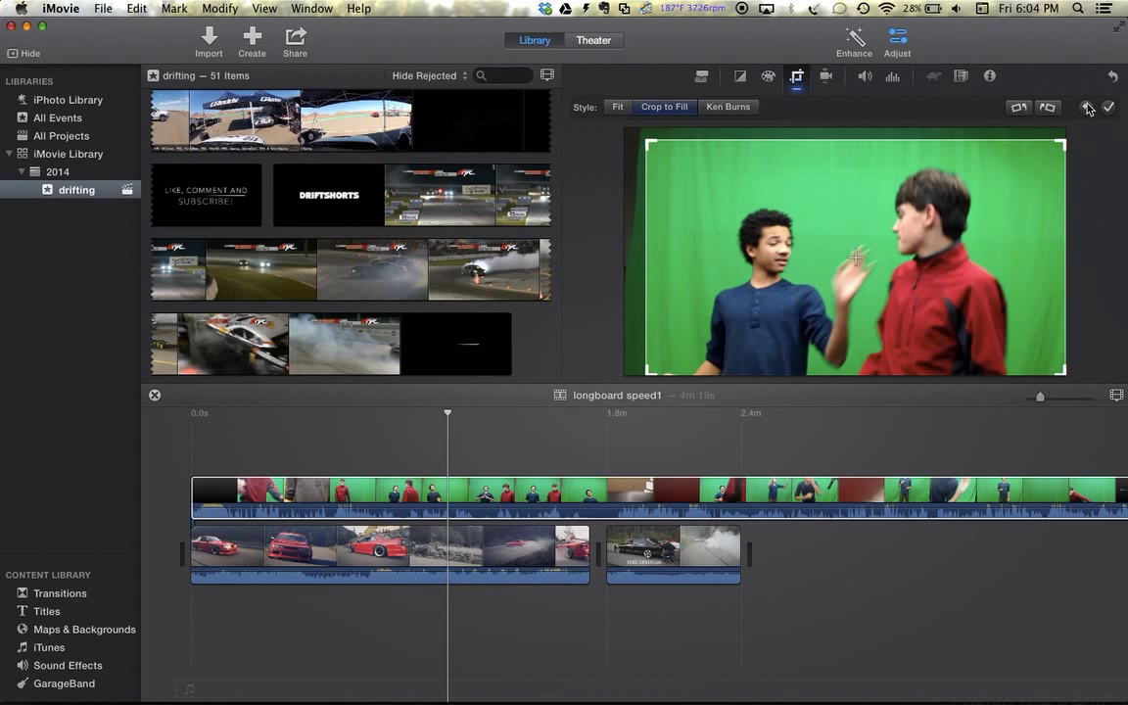
click(1108, 107)
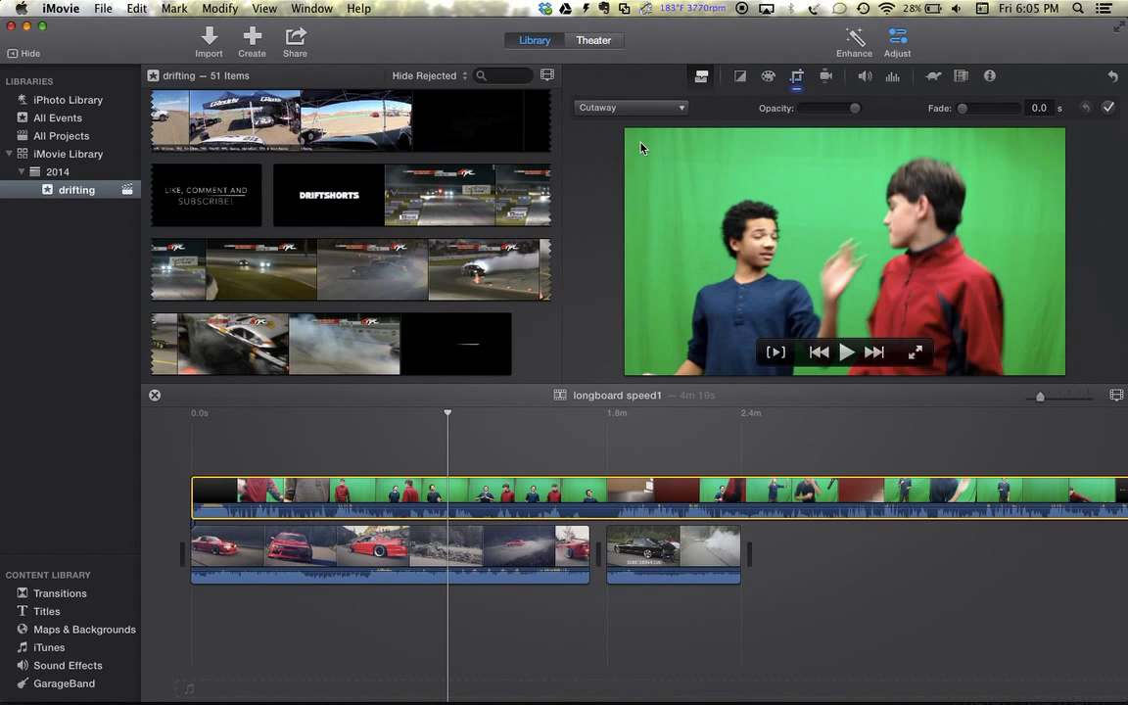
Step: Set the overlay clip's video overlay mode to Green/Blue Screen
click(704, 76)
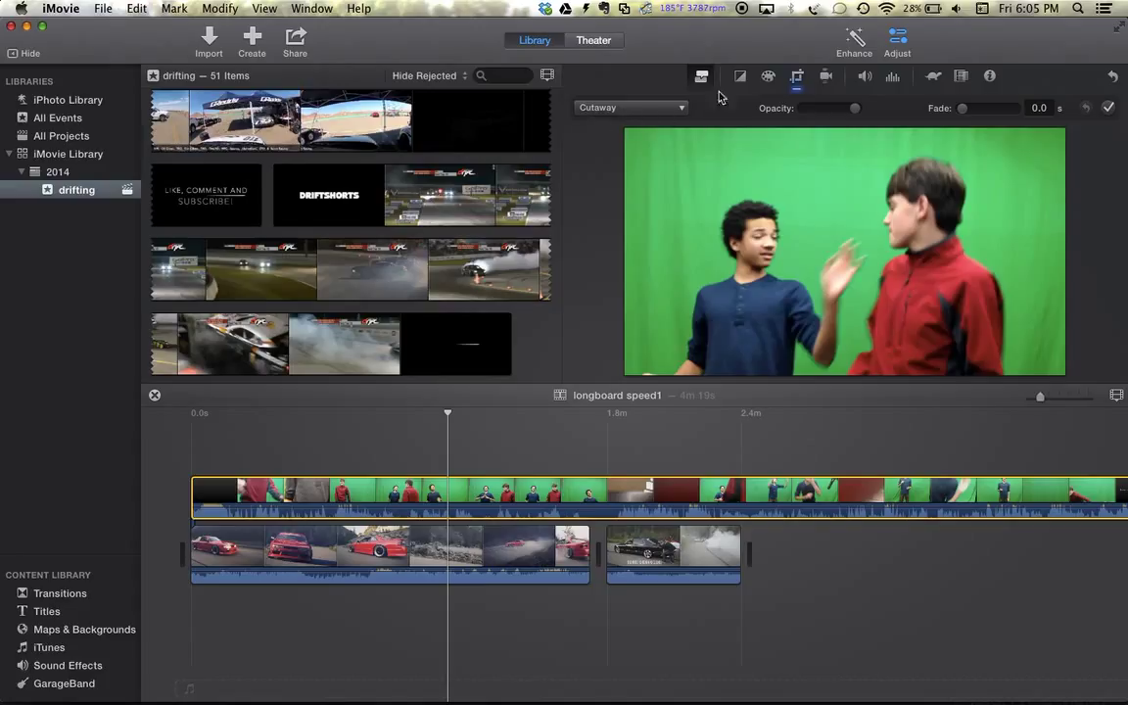
click(632, 108)
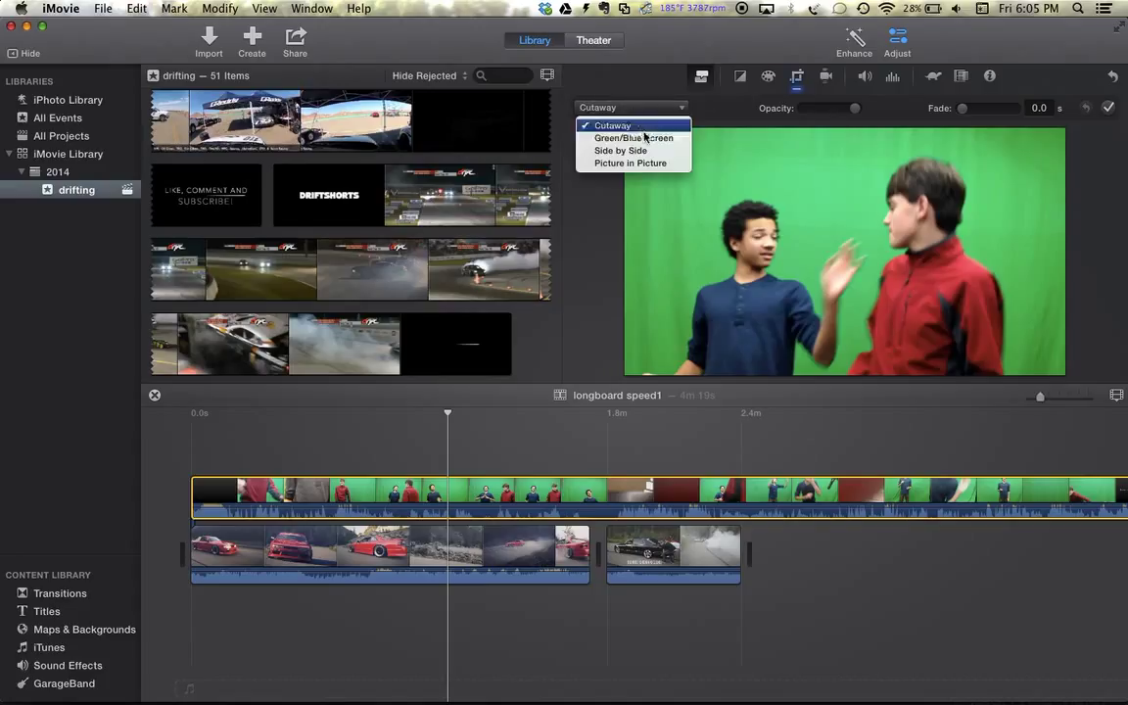
click(612, 125)
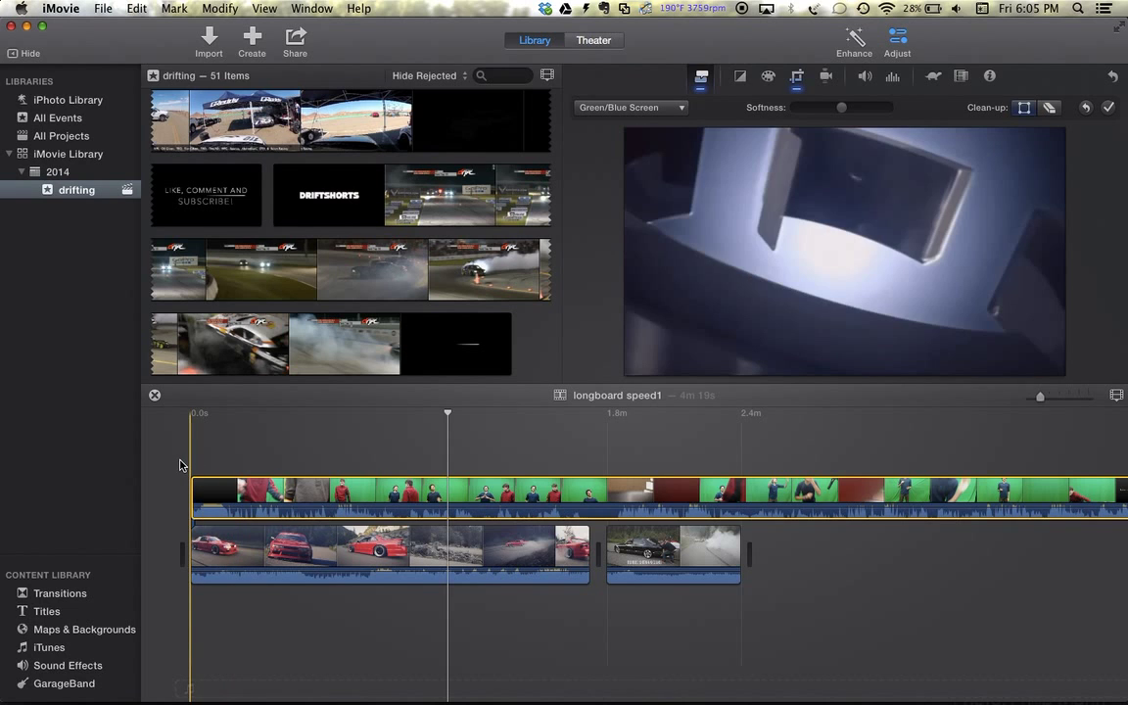
Step: Adjust the Green/Blue Screen Softness slider to soften the presenter's edges
click(194, 413)
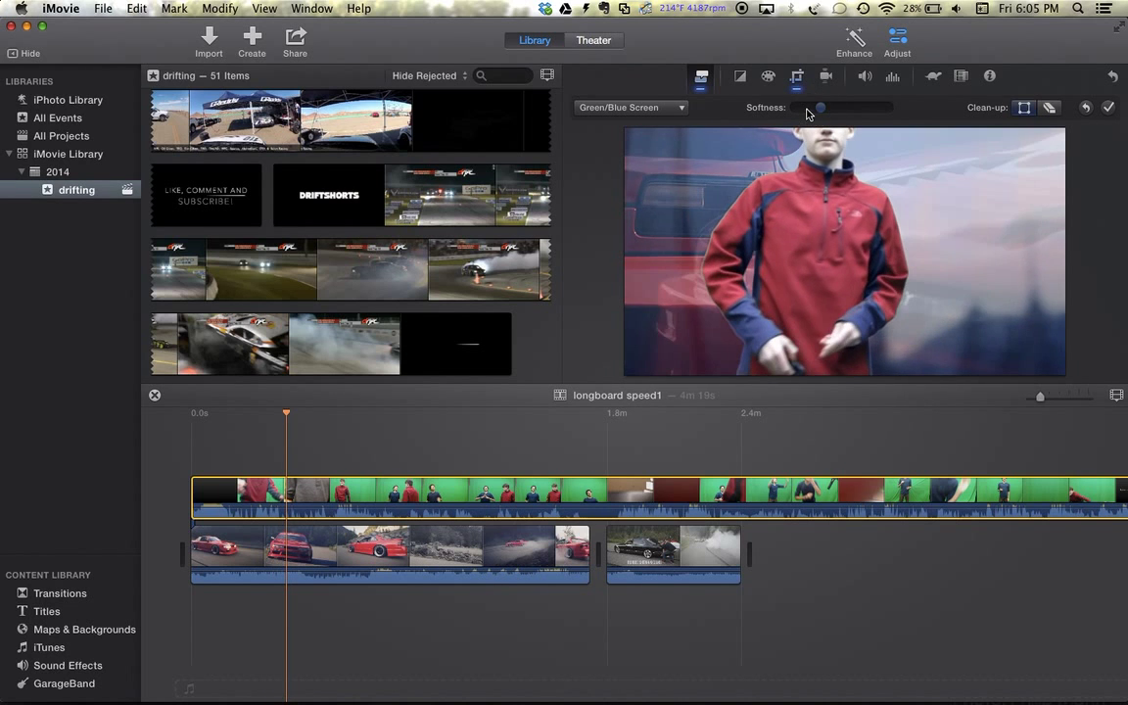
drag(820, 108, 884, 108)
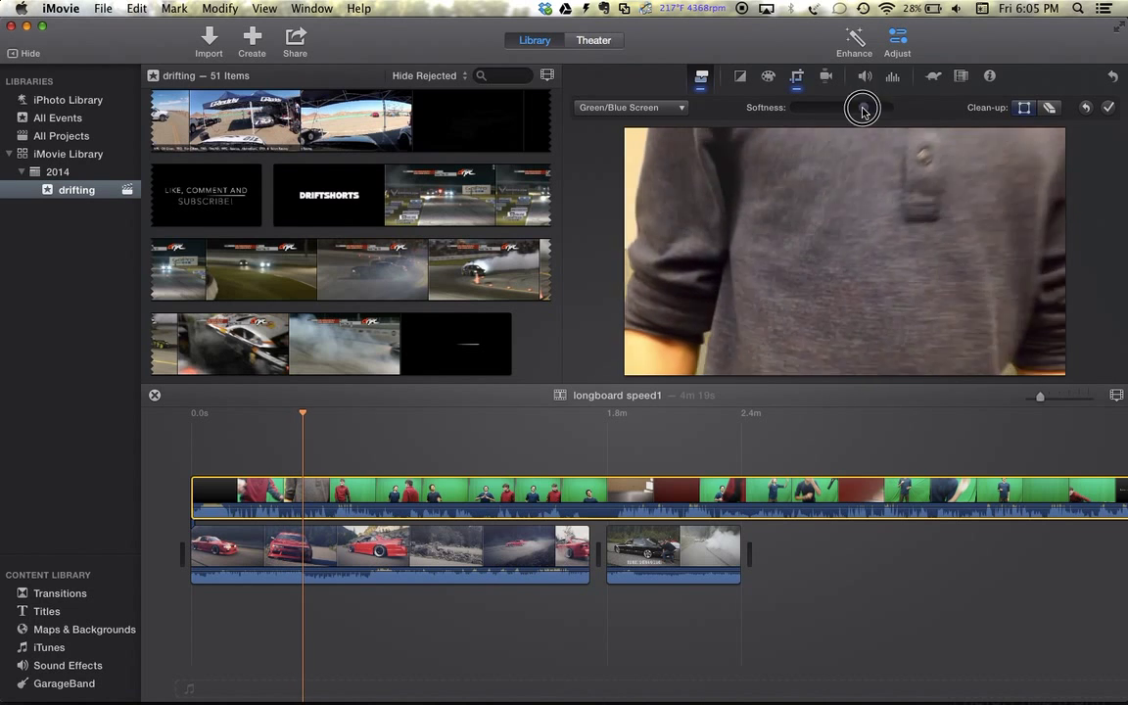
drag(862, 108, 833, 108)
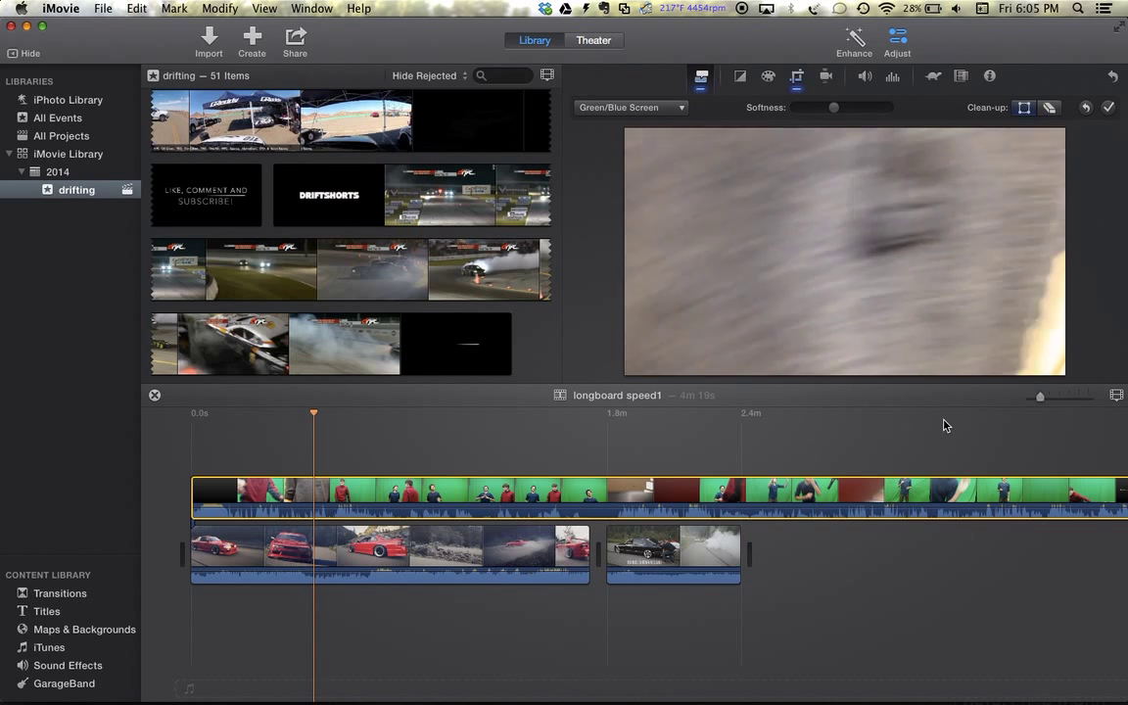